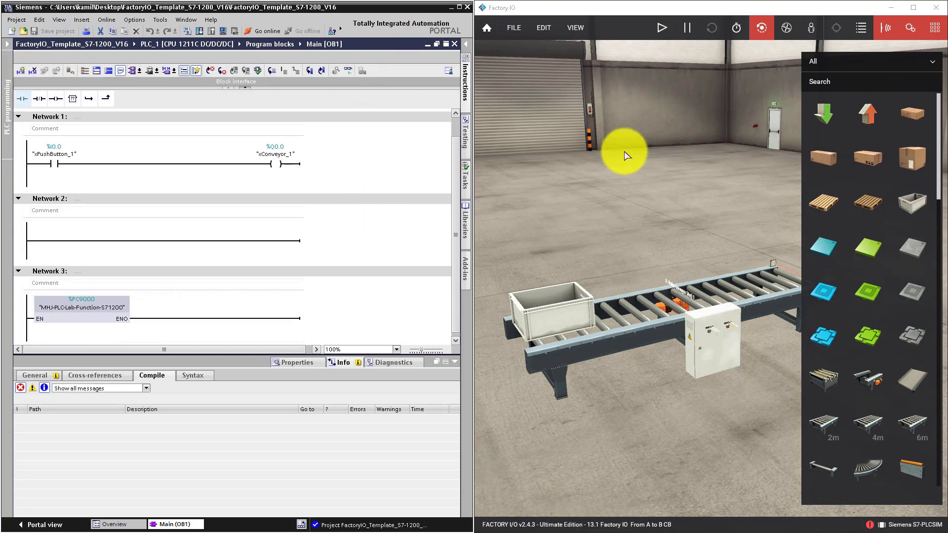
mouse_move(567, 196)
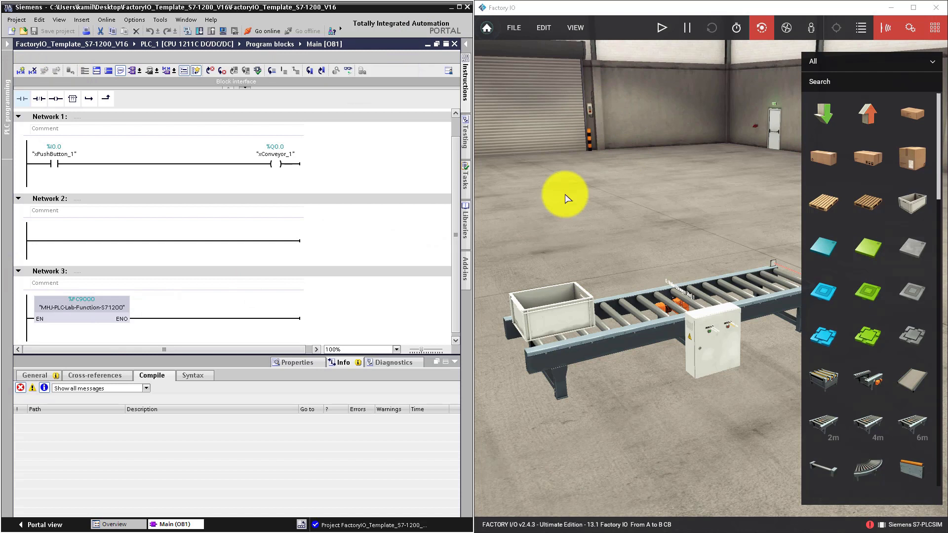
mouse_move(455, 213)
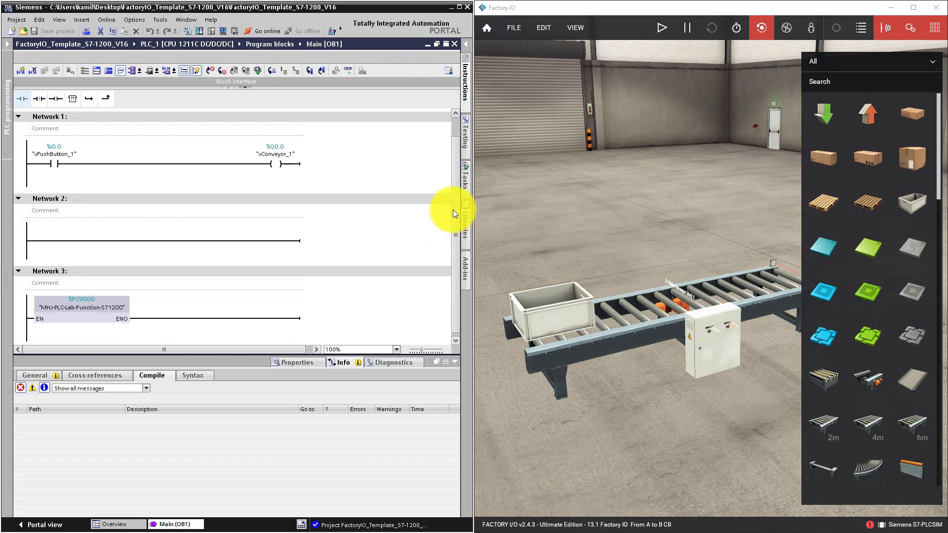
mouse_move(431, 180)
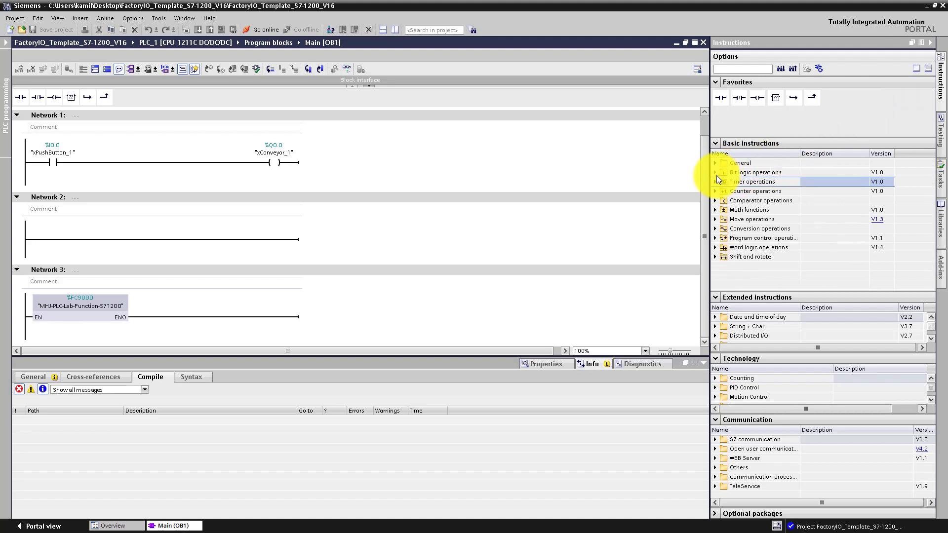
Expand the Bit logic operations group under Basic instructions
click(715, 172)
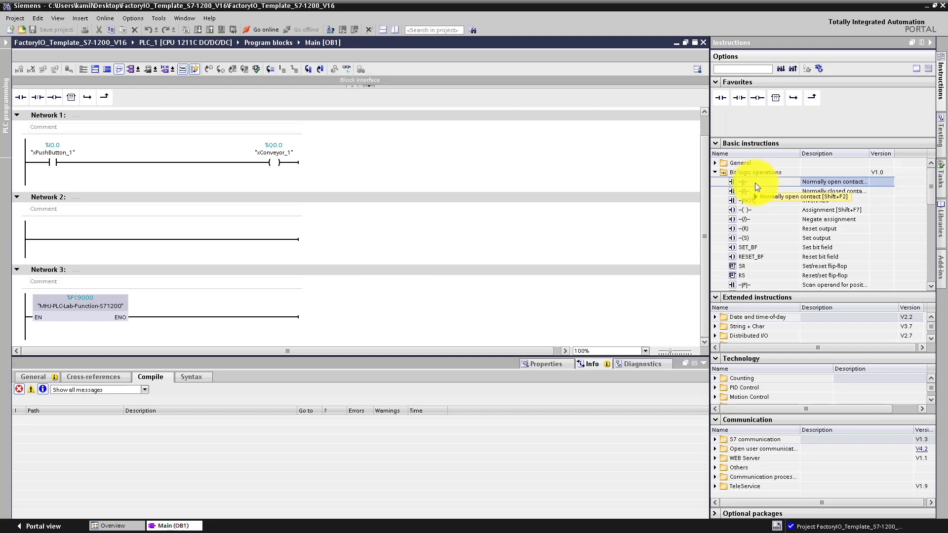
mouse_move(785, 200)
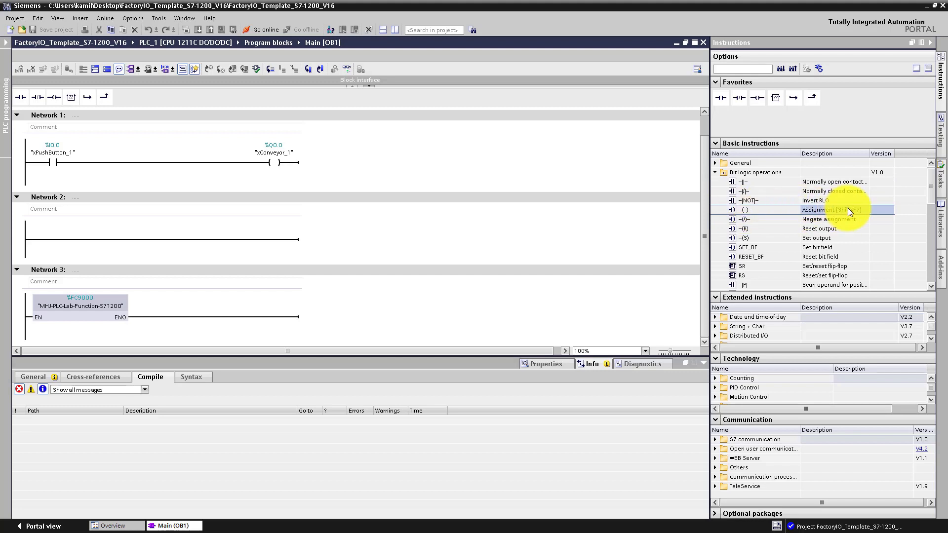
mouse_move(768, 214)
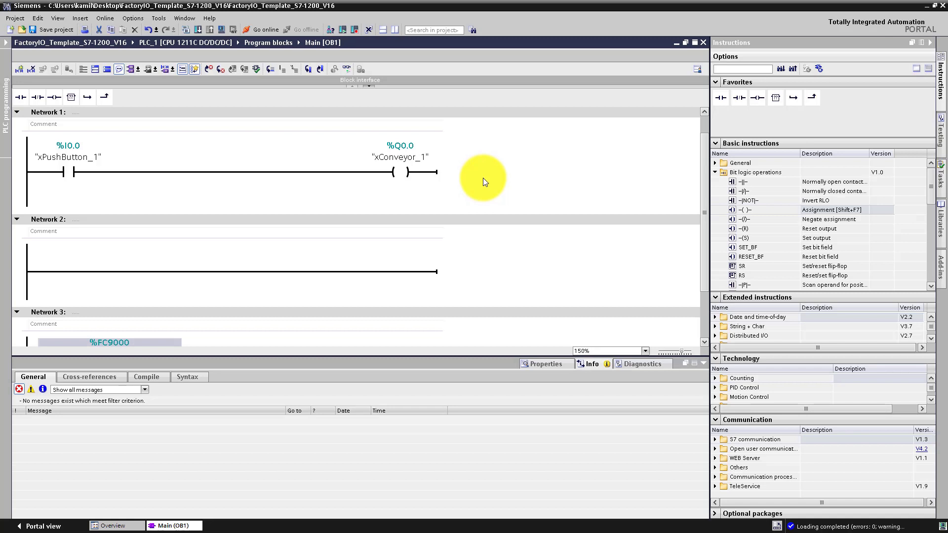
mouse_move(482, 158)
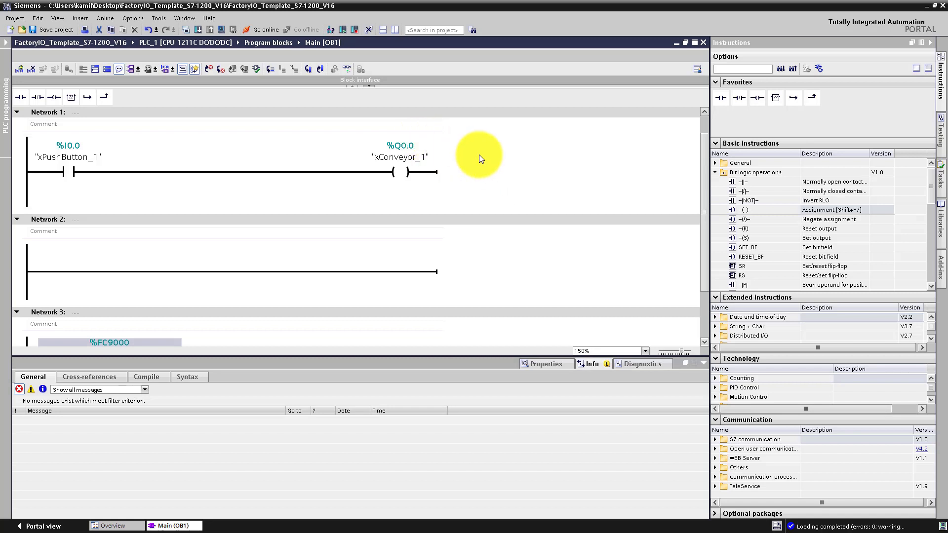
mouse_move(351, 77)
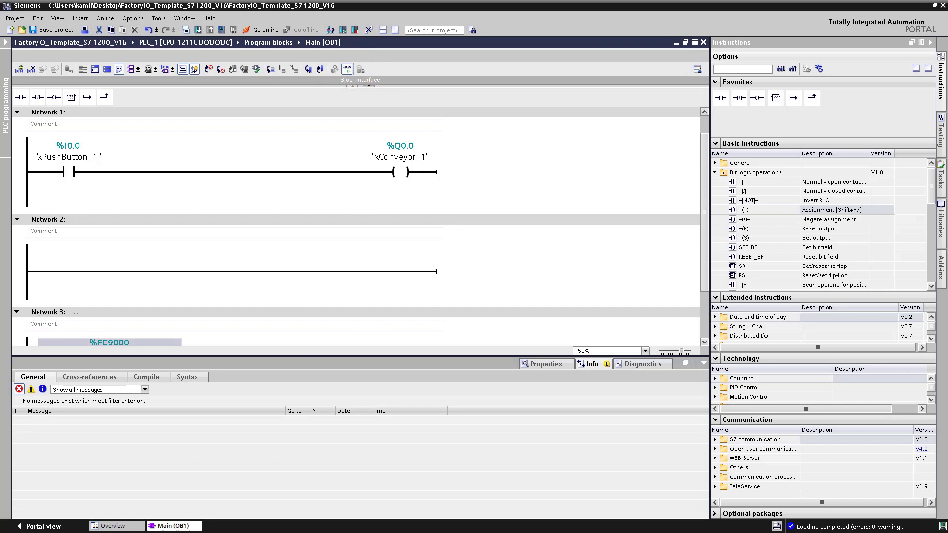
Bring up the PLCSIM panel and switch the simulated PLC_1 CPU to RUN
click(261, 29)
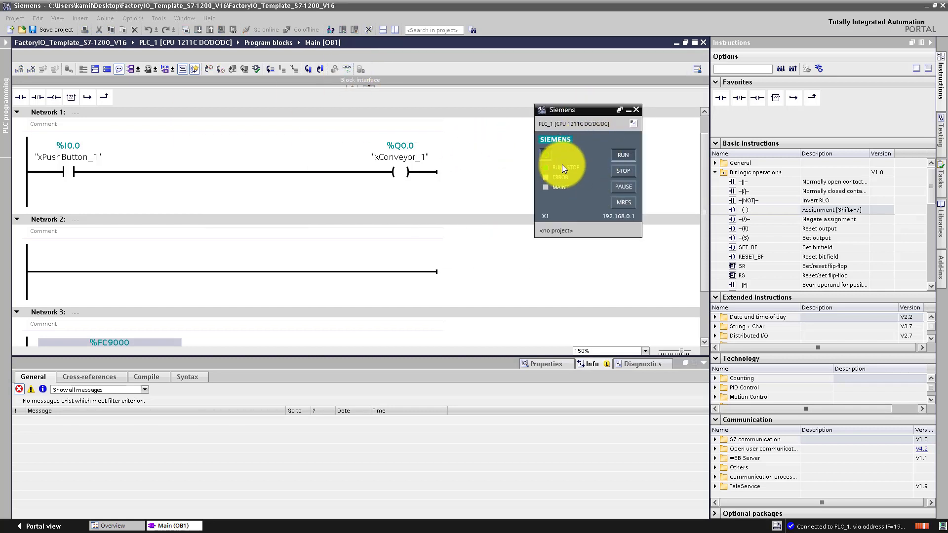
click(940, 131)
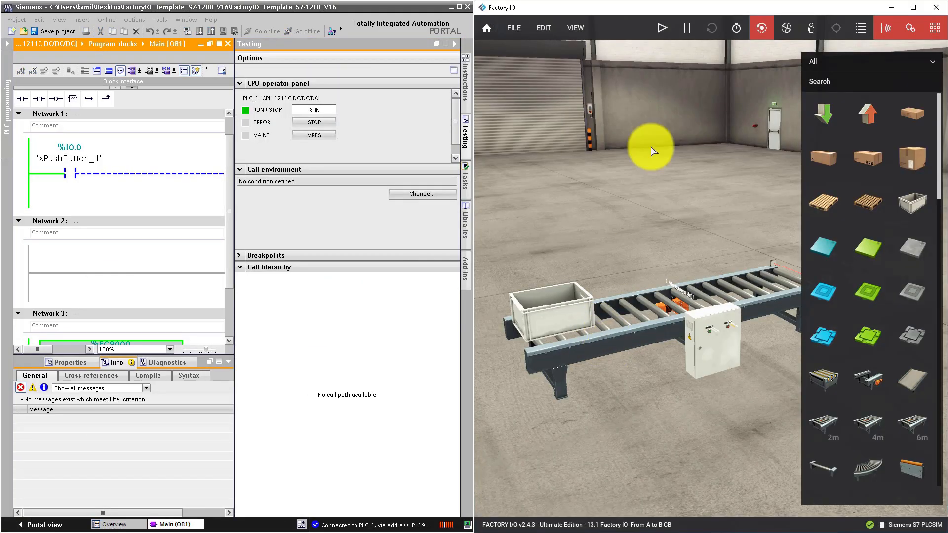
Start the conveyor simulation and check the Siemens S7-PLCSIM driver via File > Drivers
click(661, 28)
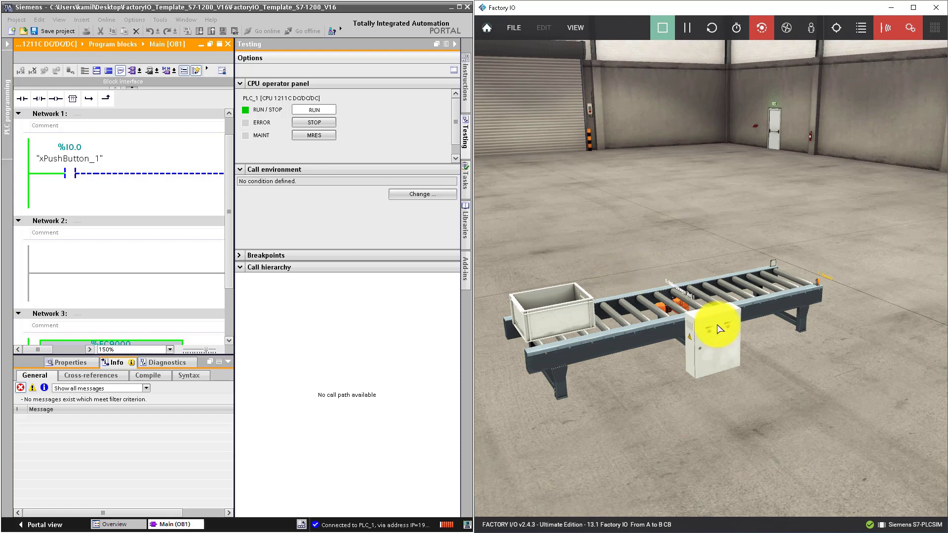
click(513, 28)
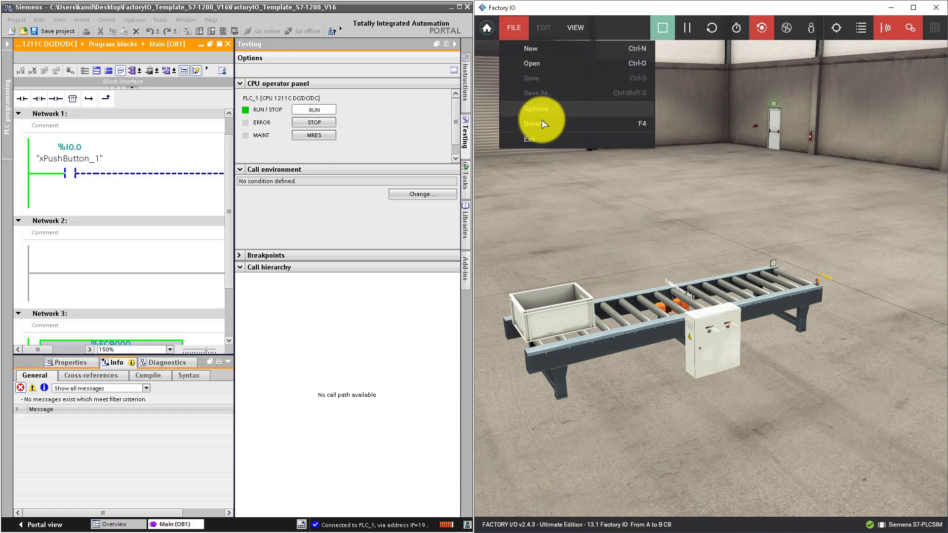
click(533, 123)
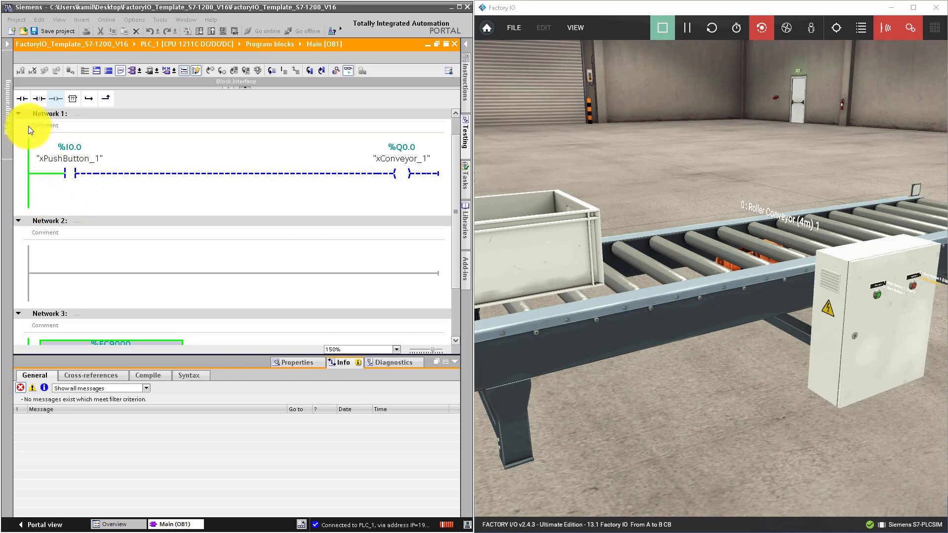
mouse_move(444, 142)
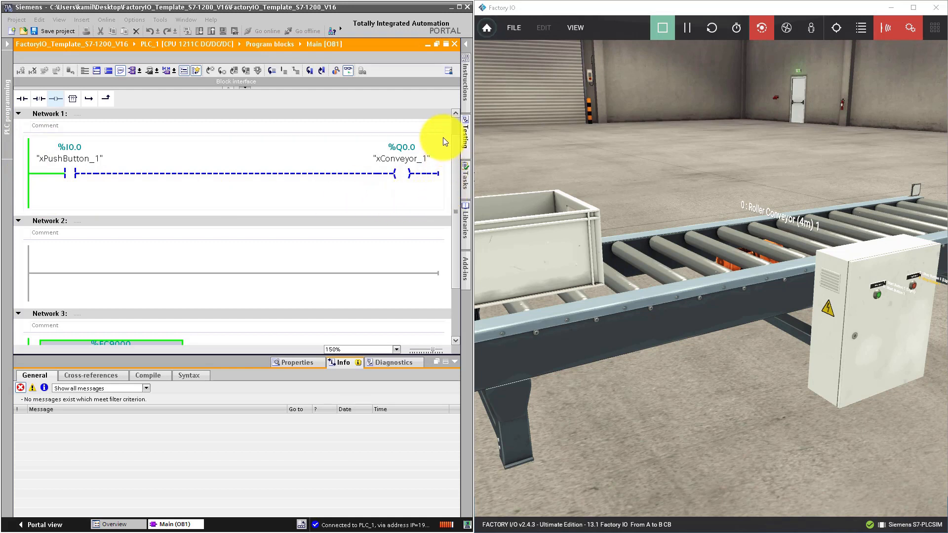
mouse_move(25, 156)
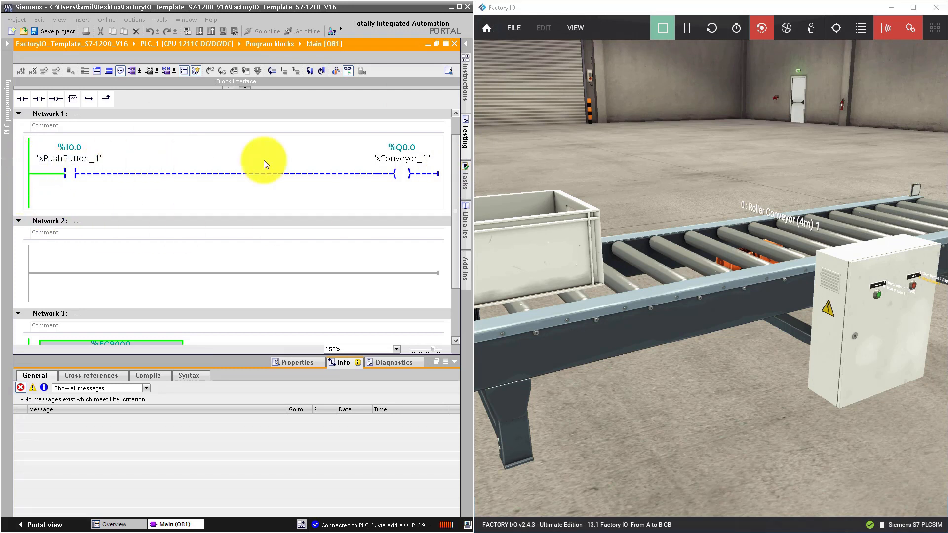
mouse_move(430, 138)
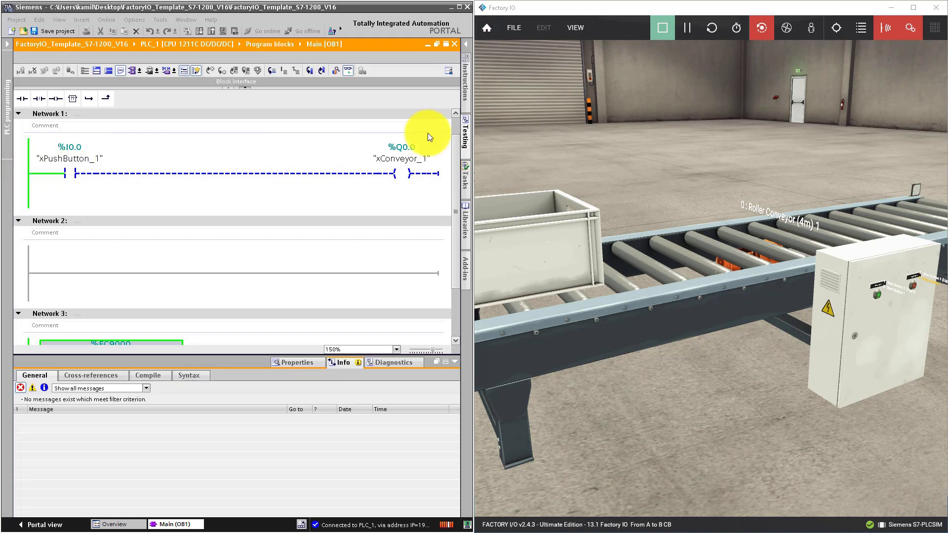
mouse_move(108, 192)
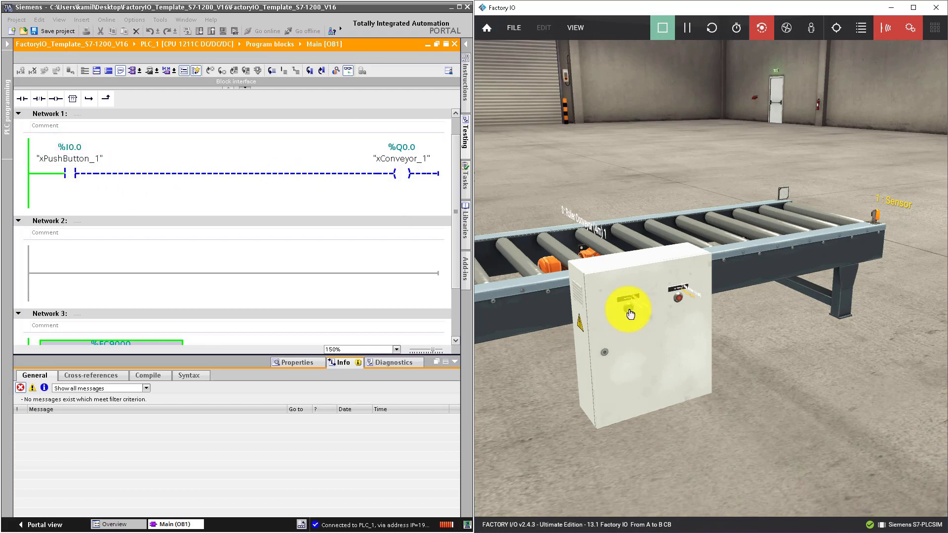
Press and release the start pushbutton so network 1 energises xConveyor_1 and moves the crate
click(630, 310)
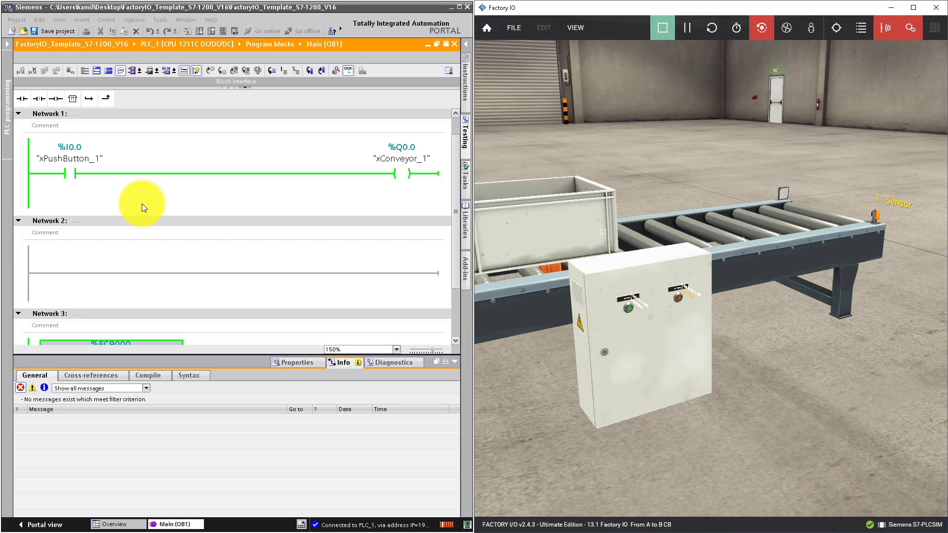
click(630, 311)
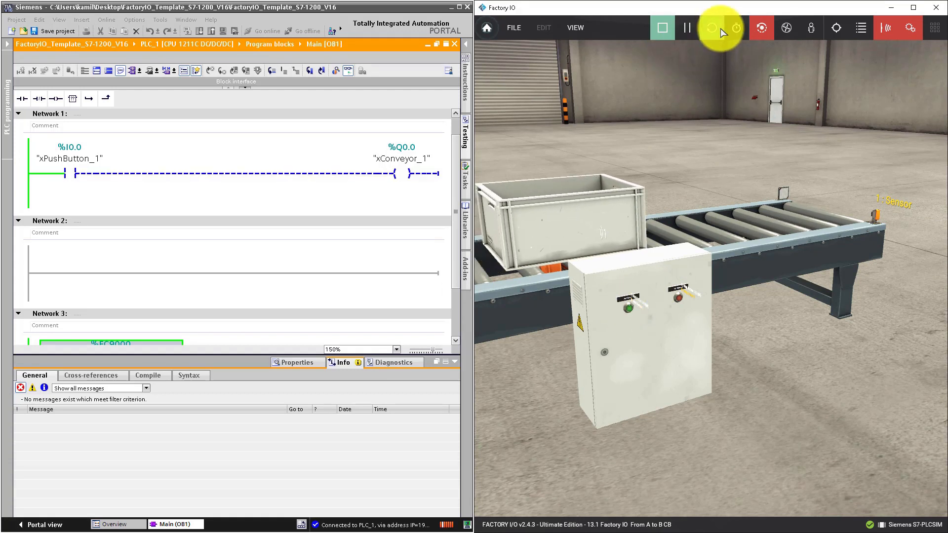
Stop monitoring the Main block and go offline from PLC_1, confirming with Yes
click(711, 28)
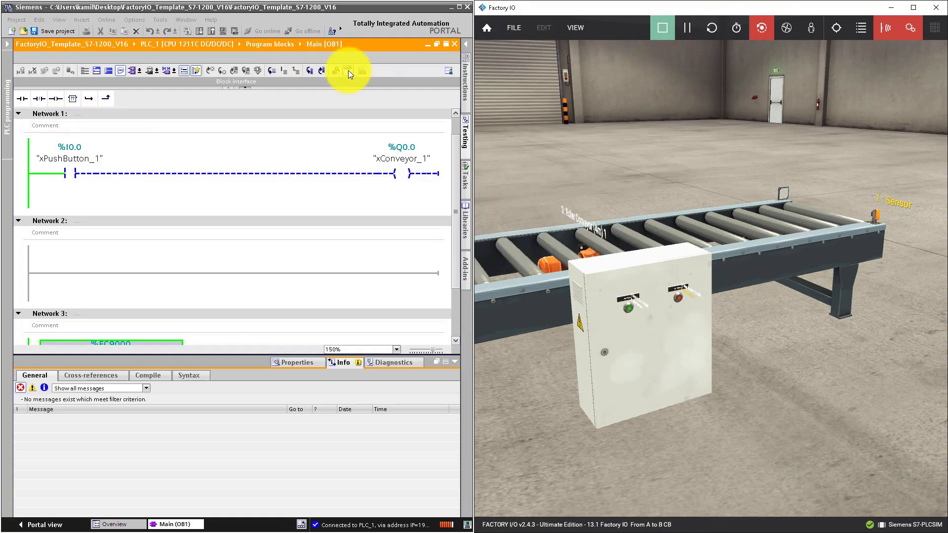
click(318, 31)
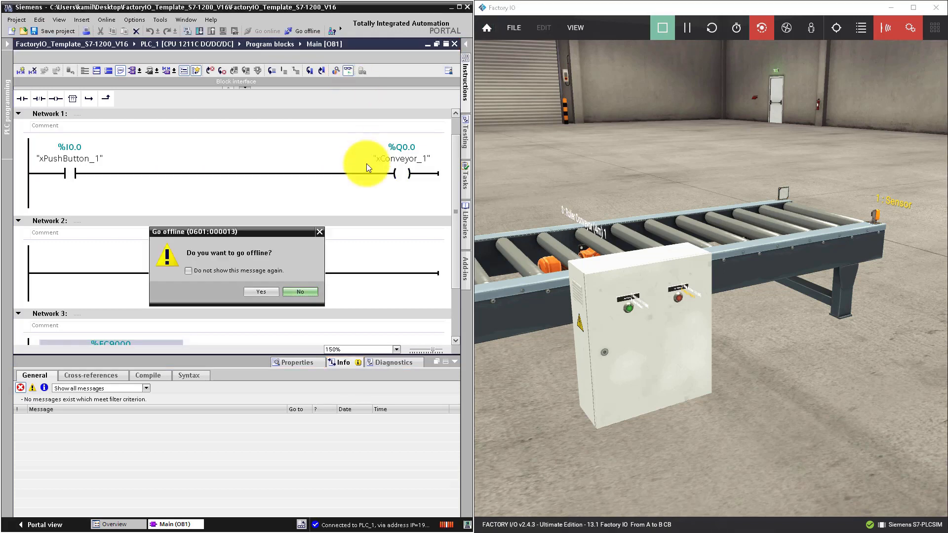
click(261, 291)
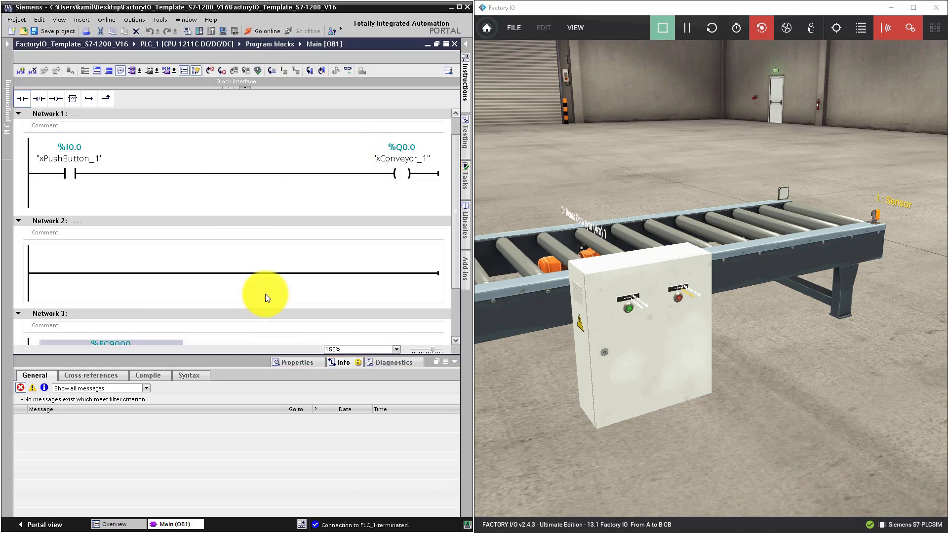
mouse_move(73, 182)
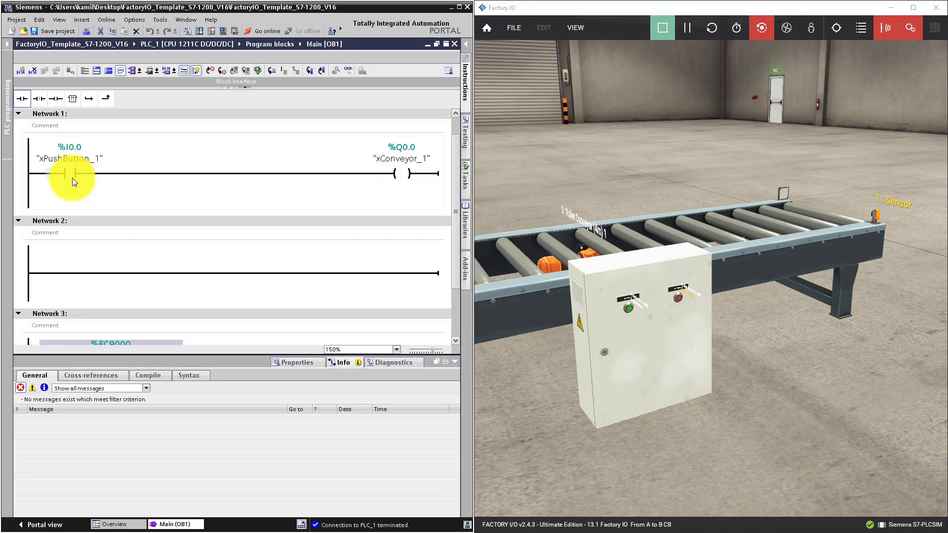
mouse_move(138, 217)
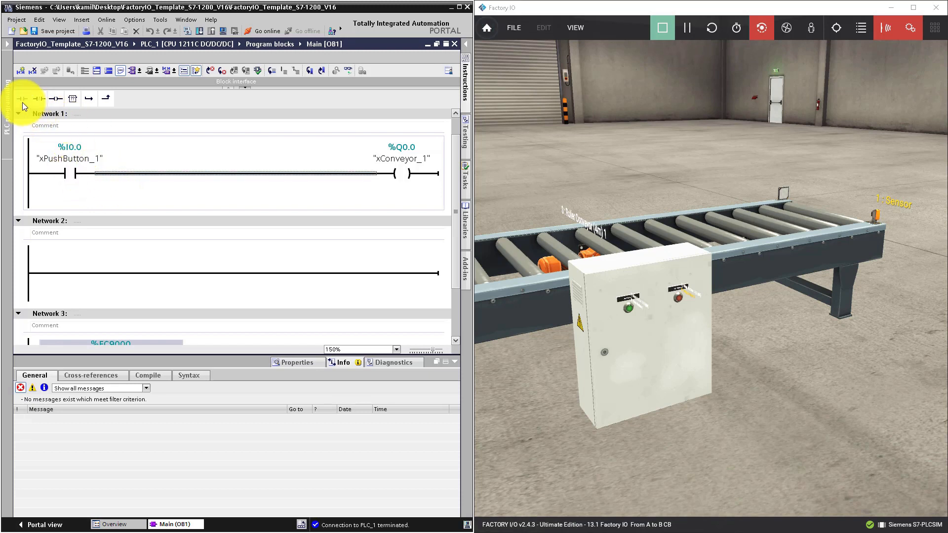
mouse_move(21, 98)
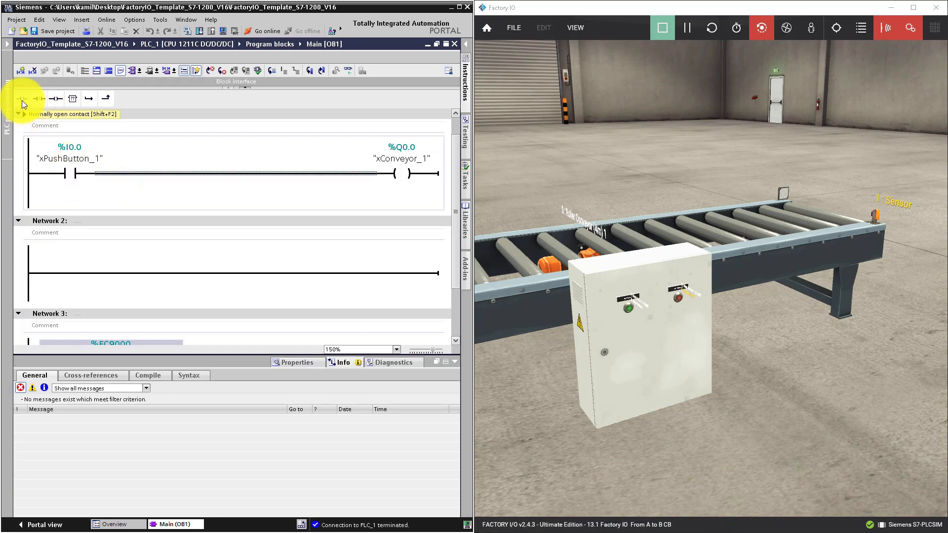
mouse_move(22, 101)
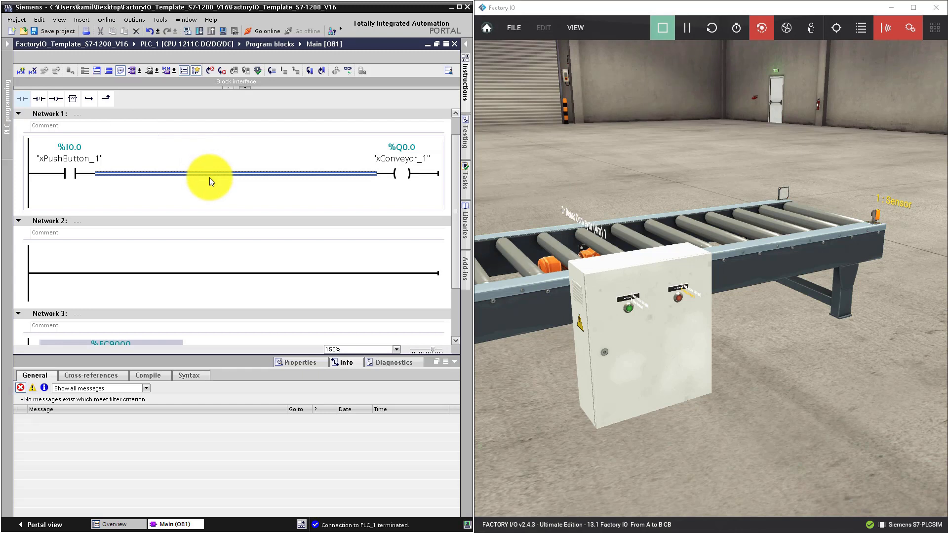
mouse_move(219, 190)
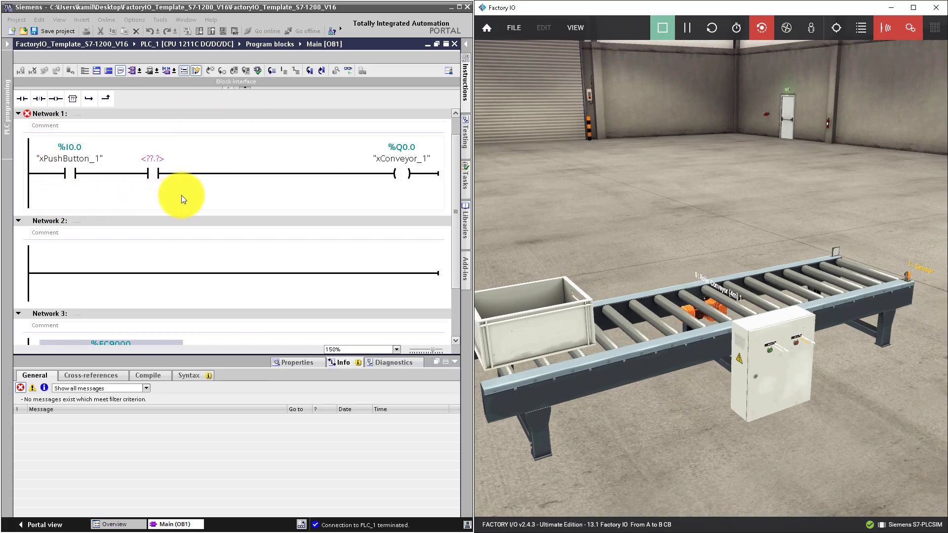
mouse_move(118, 207)
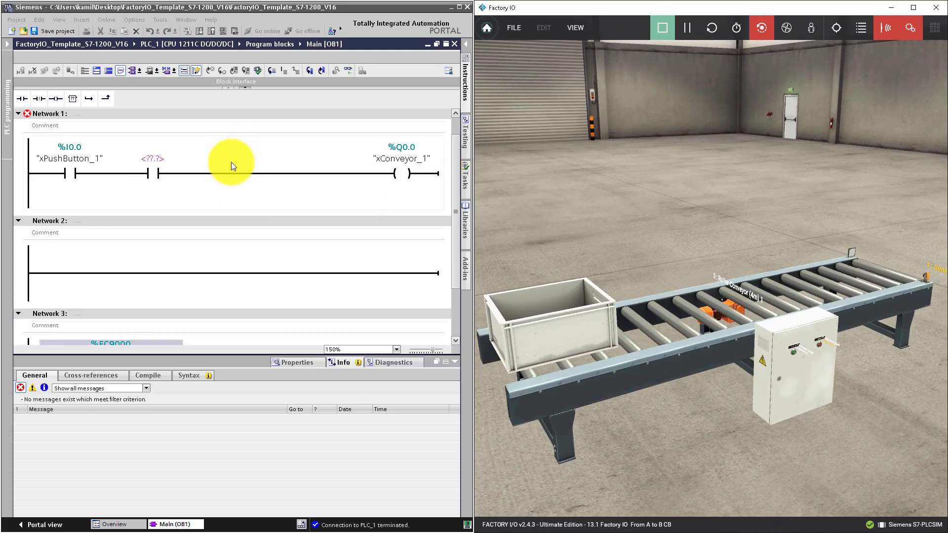
mouse_move(721, 394)
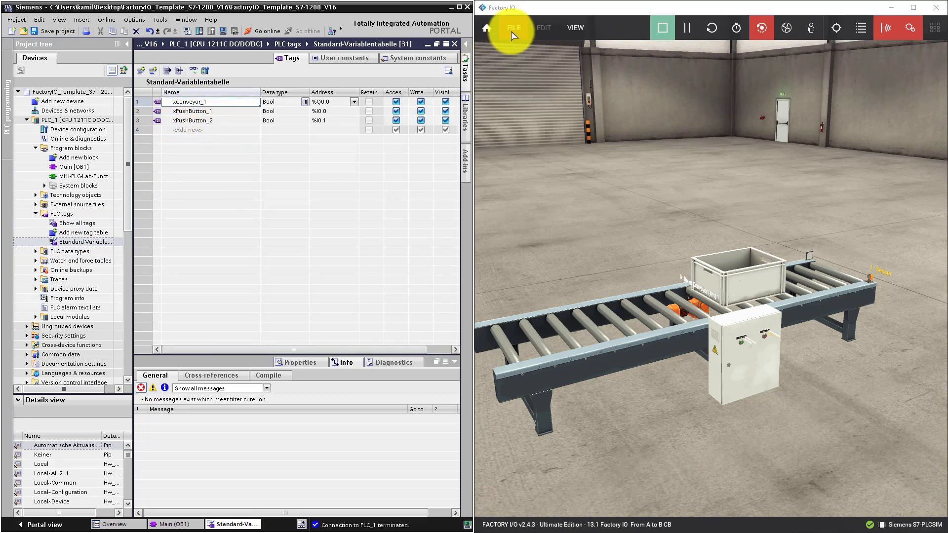
Show the Siemens S7-PLCSIM driver configuration from File > Drivers
click(514, 28)
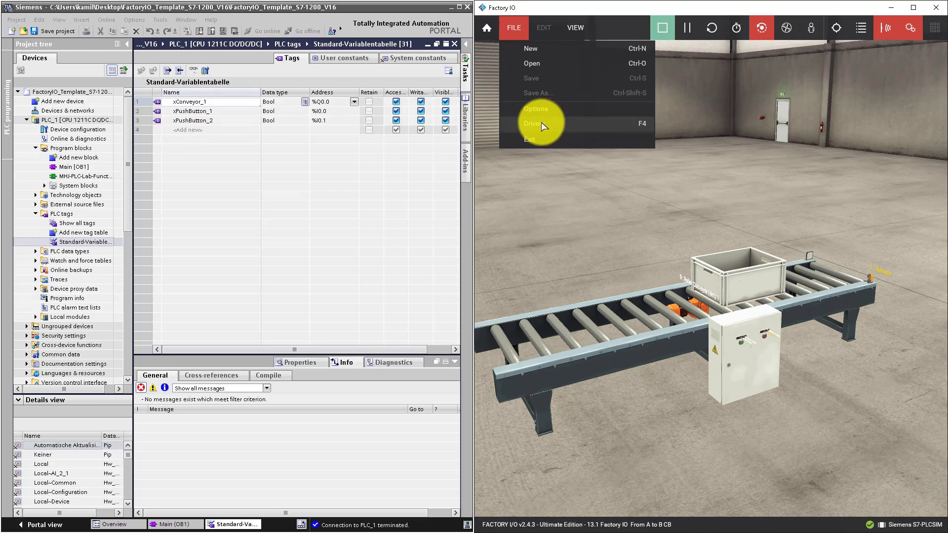
click(532, 123)
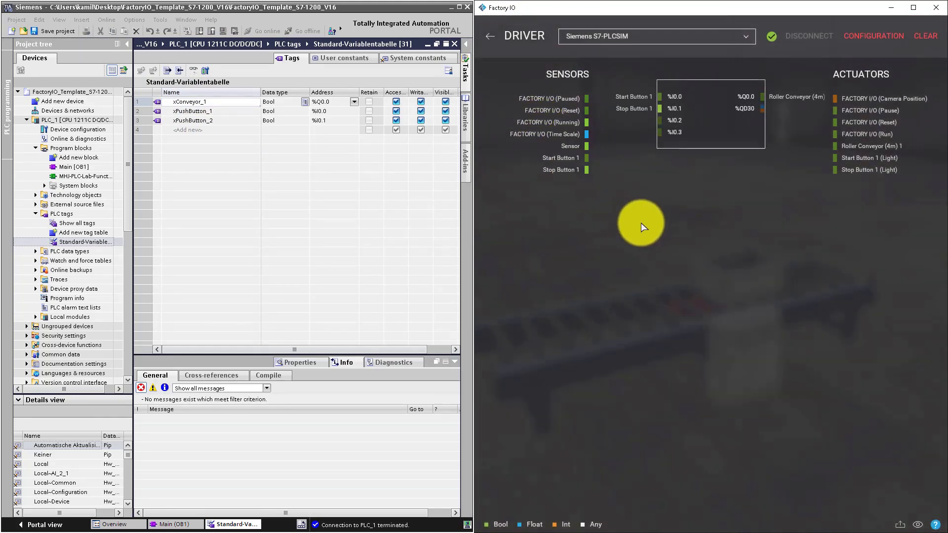
mouse_move(614, 156)
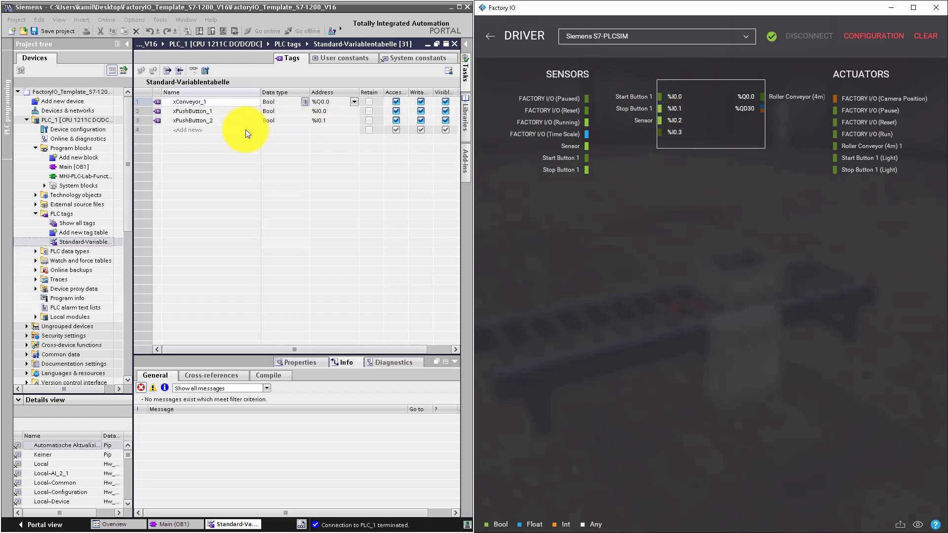
Add a new tag row in the tag table and start entering the name xSensor
click(188, 130)
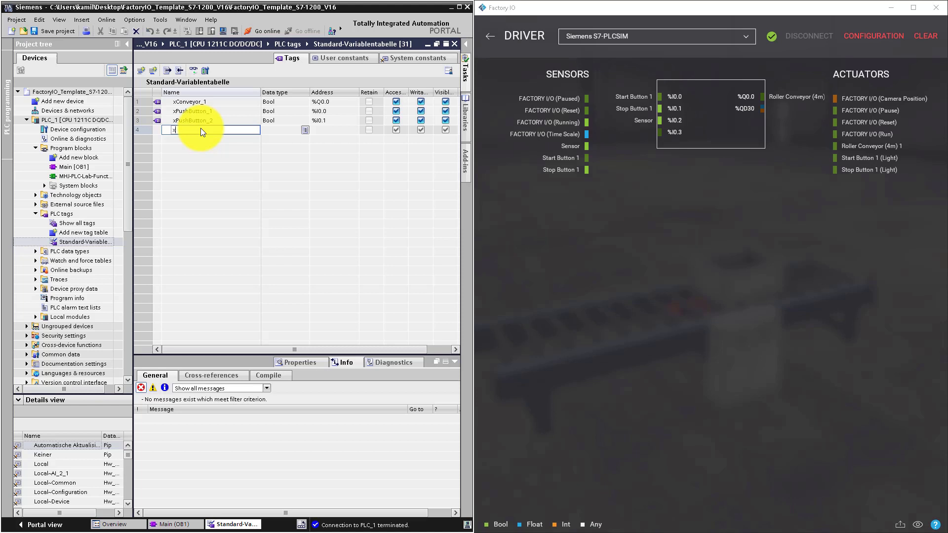
text(xSensor)
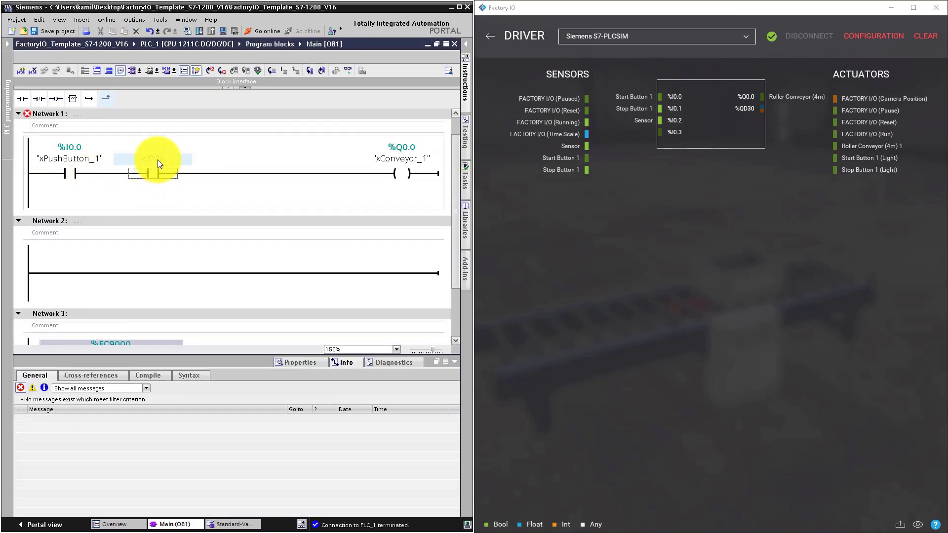
Begin assigning the second contact's operand by entering 'x' to list xSensor_1
click(153, 173)
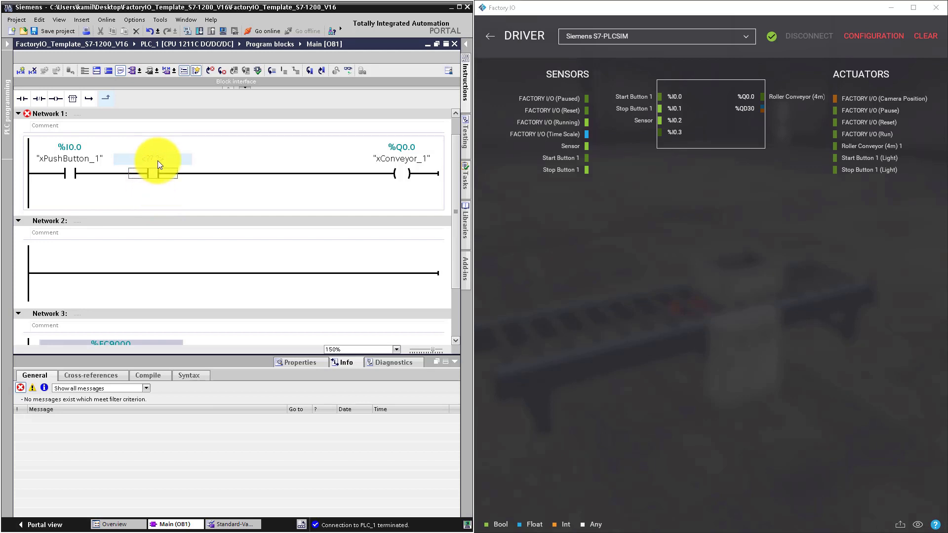
click(156, 159)
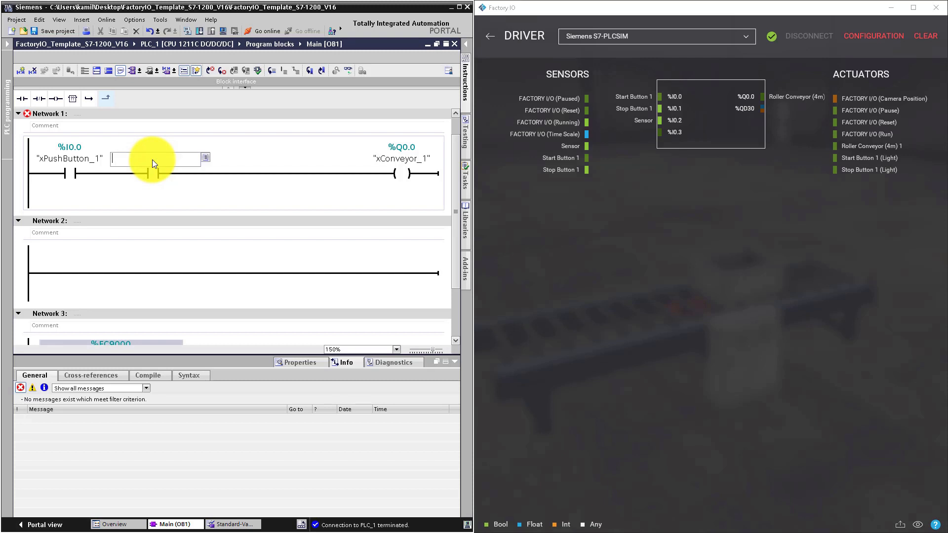
text(x)
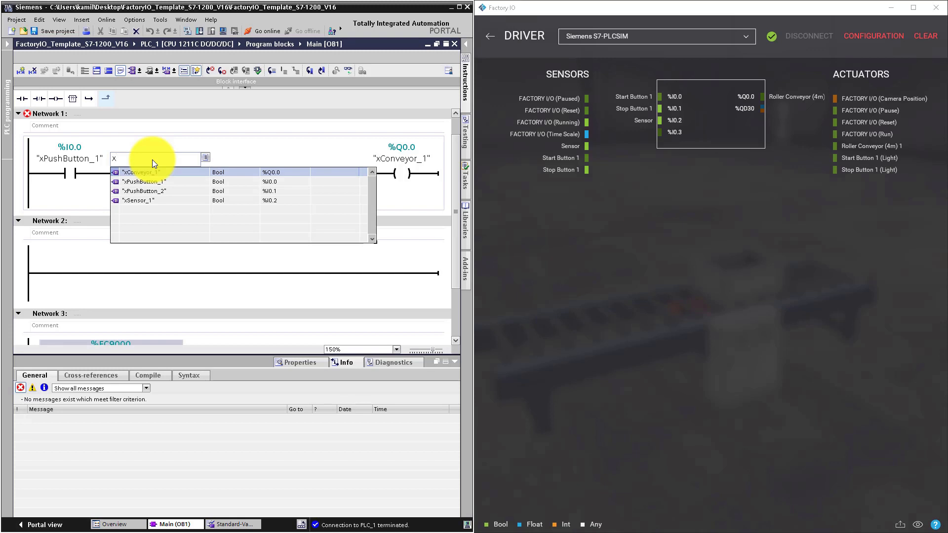
mouse_move(150, 201)
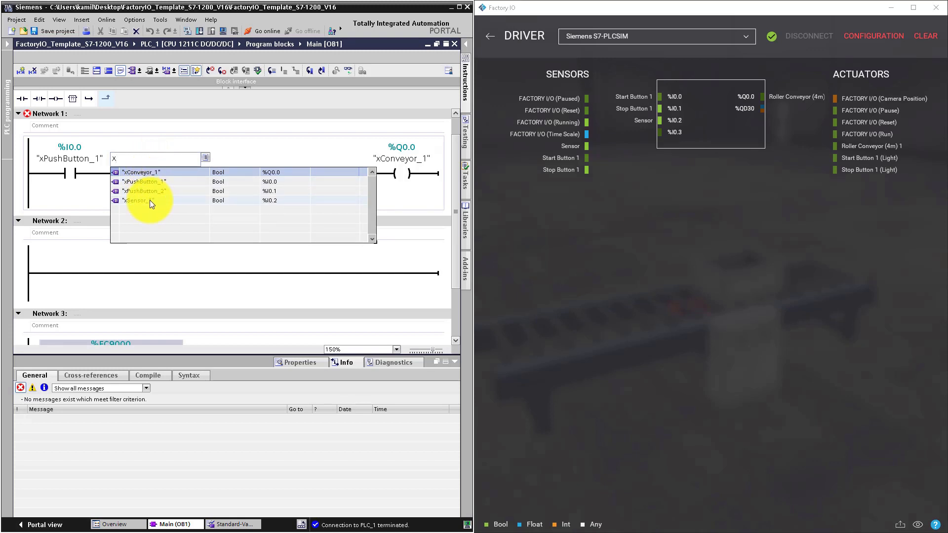